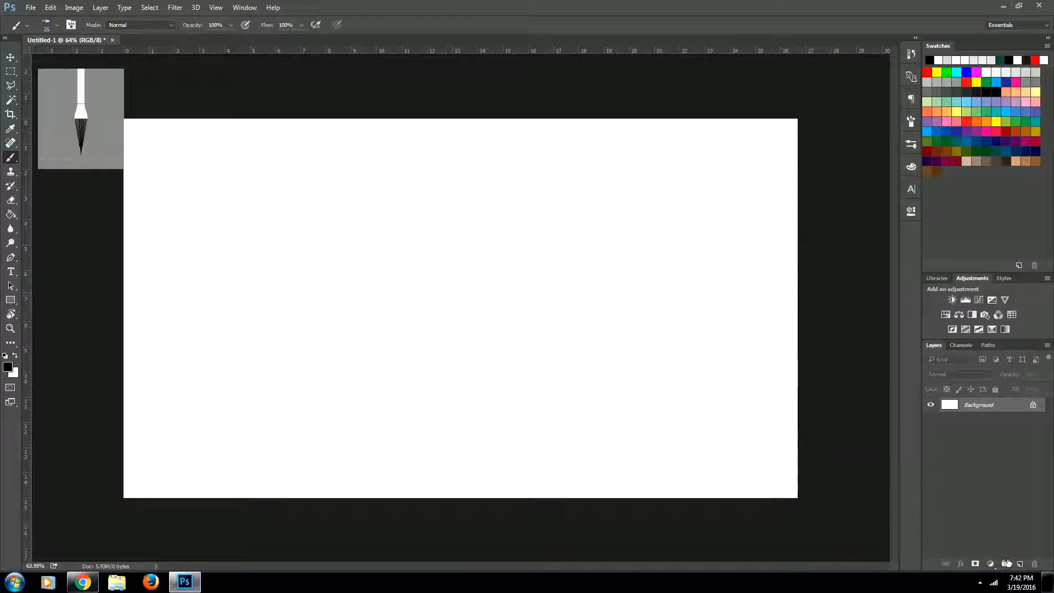
Add a new layer and brush a straight black horizontal line across the canvas middle
left_click(1006, 564)
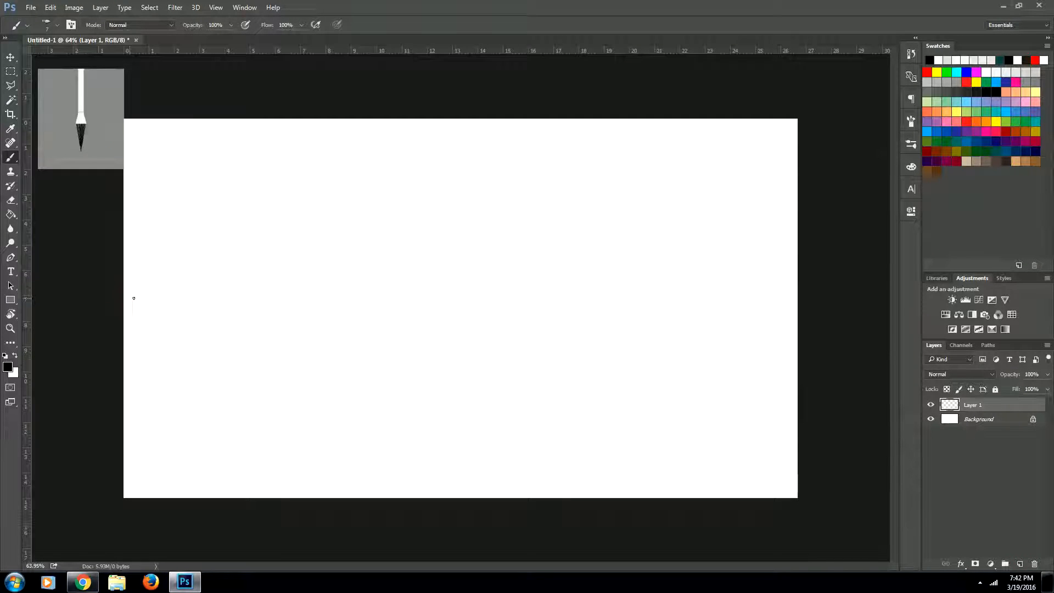
left_click_drag(129, 297, 788, 298)
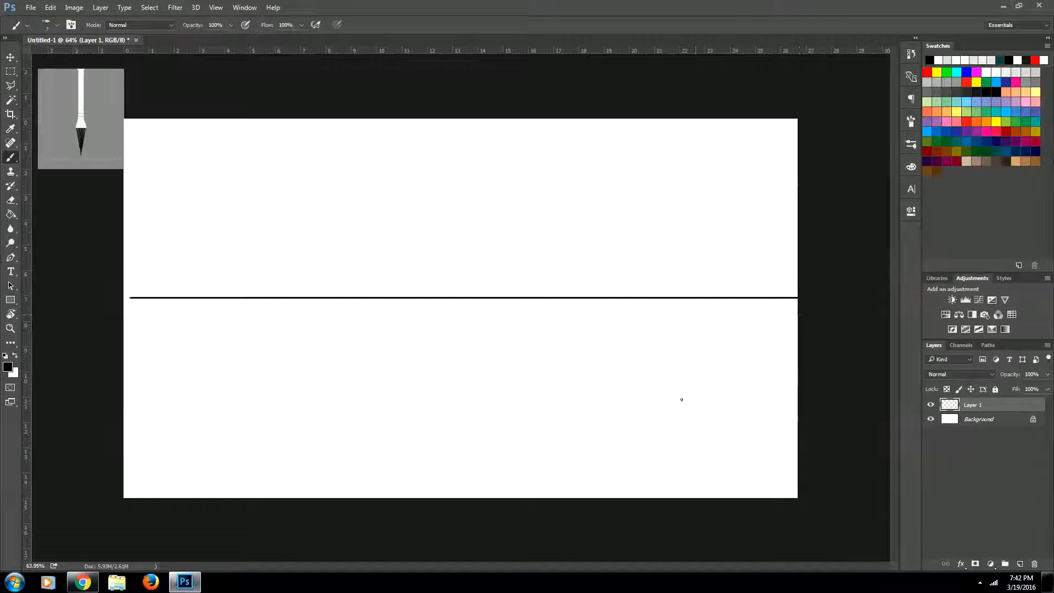
mouse_move(764, 397)
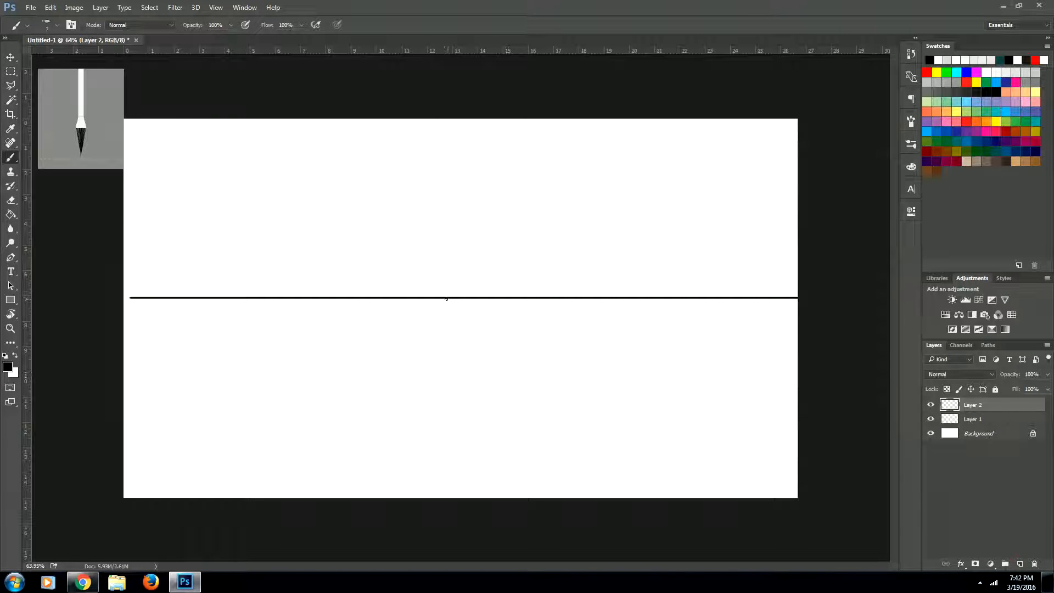
mouse_move(445, 297)
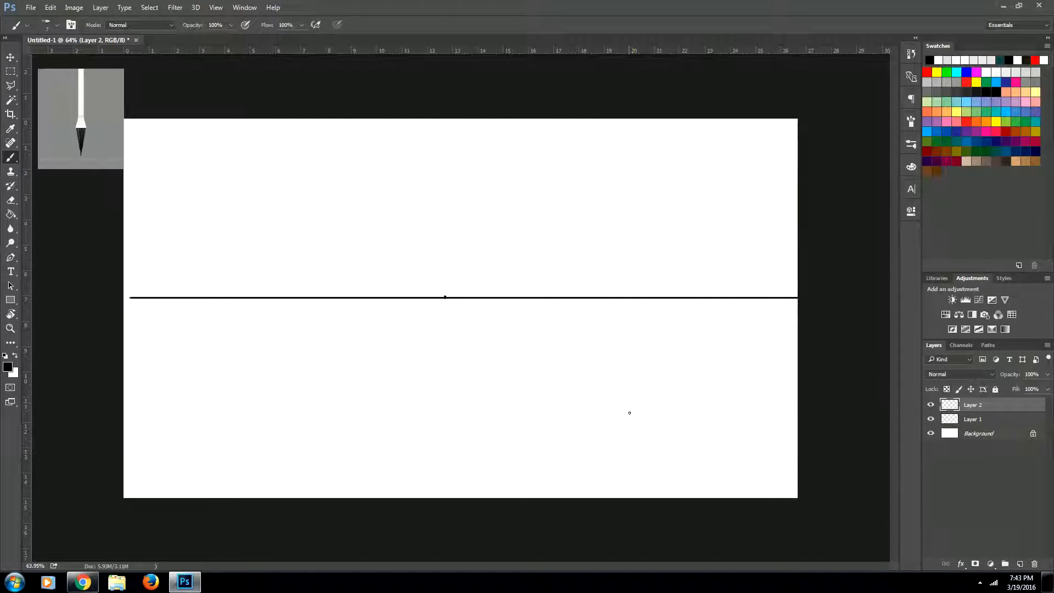
mouse_move(627, 387)
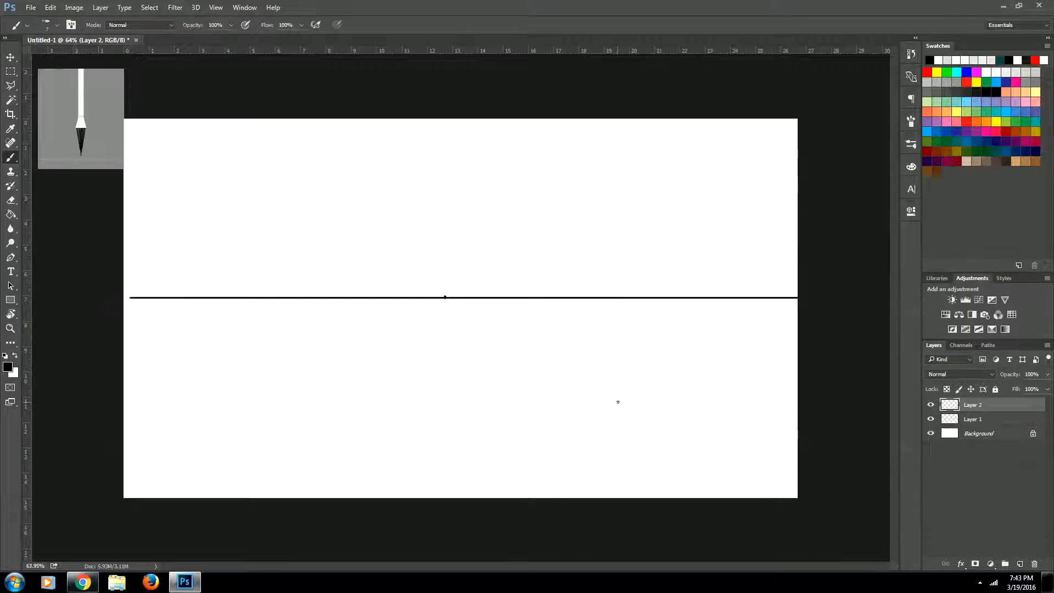
mouse_move(542, 216)
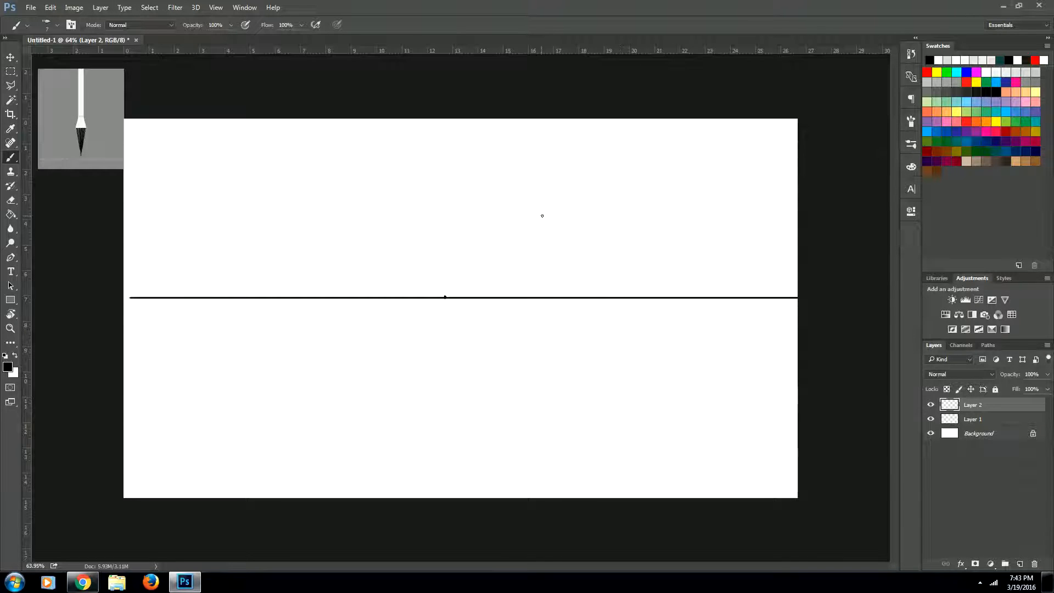
Draw a Rectangle-tool square over the right of the horizon, with its dashed stroke made solid black
left_click(11, 299)
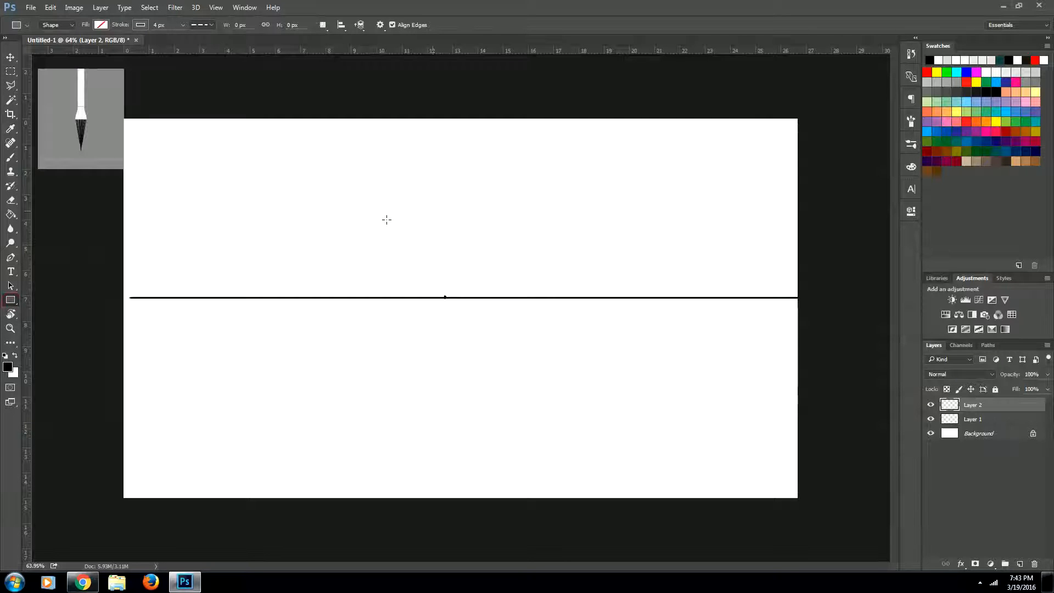
left_click_drag(589, 178, 714, 359)
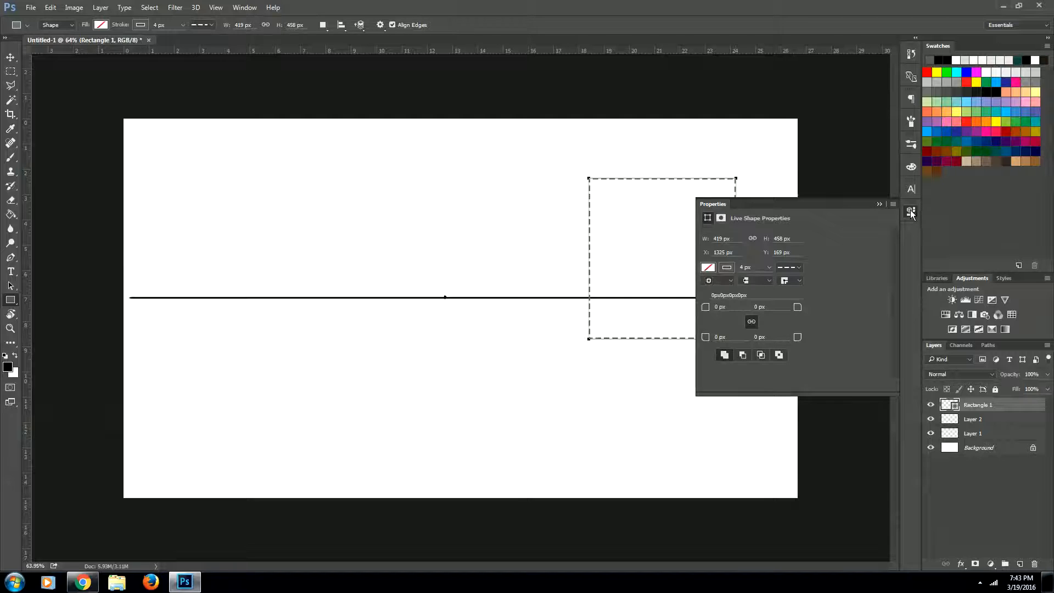
left_click(791, 267)
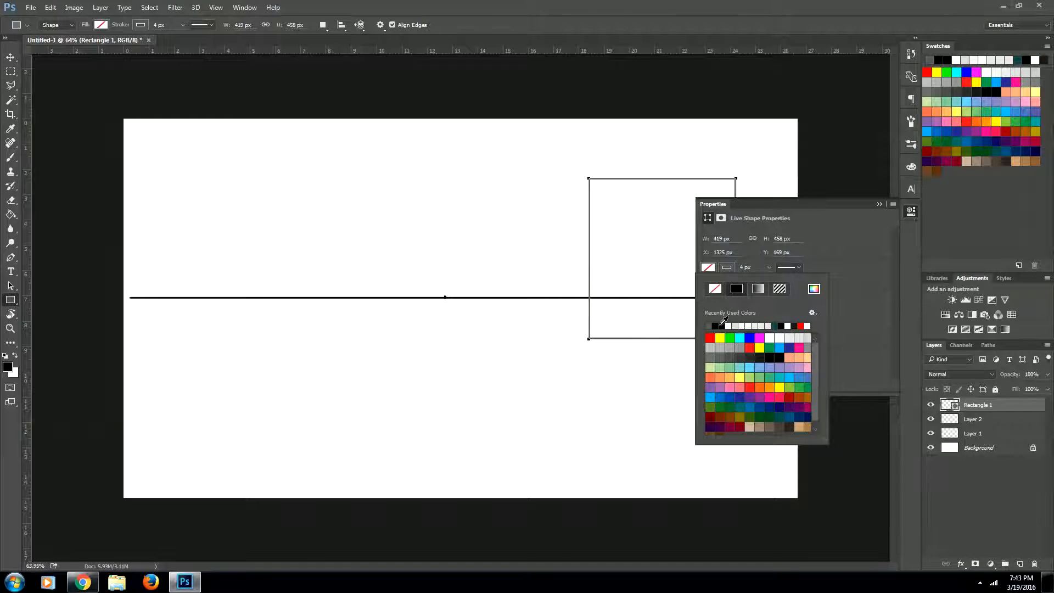
left_click(618, 249)
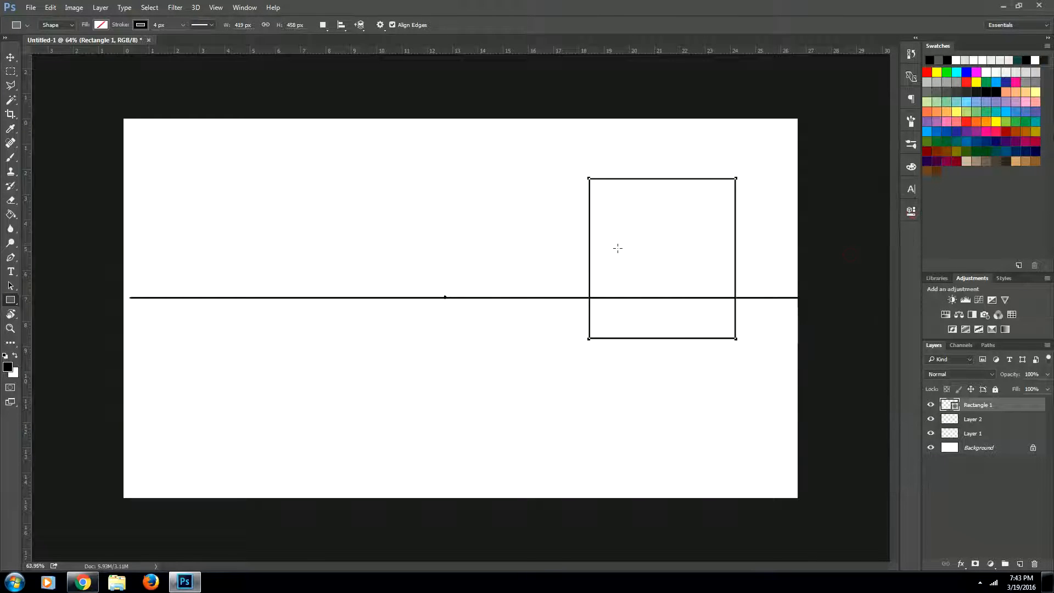
Switch to the Ellipse tool for the left-side circle
left_click(11, 300)
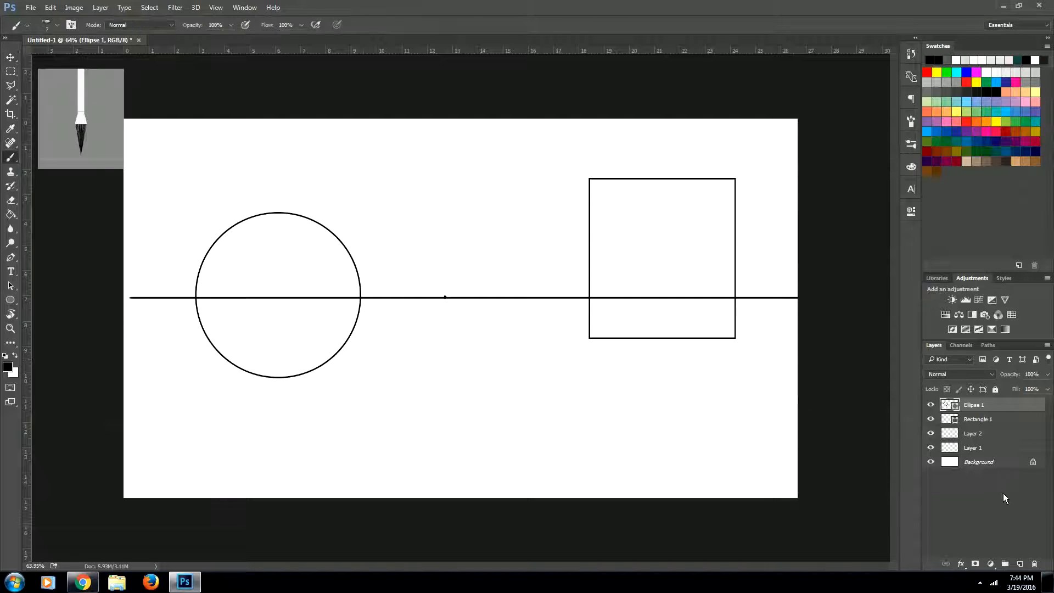
On the vanishing-point layer, draw a line from the circle's edge to the vanishing point
left_click(974, 434)
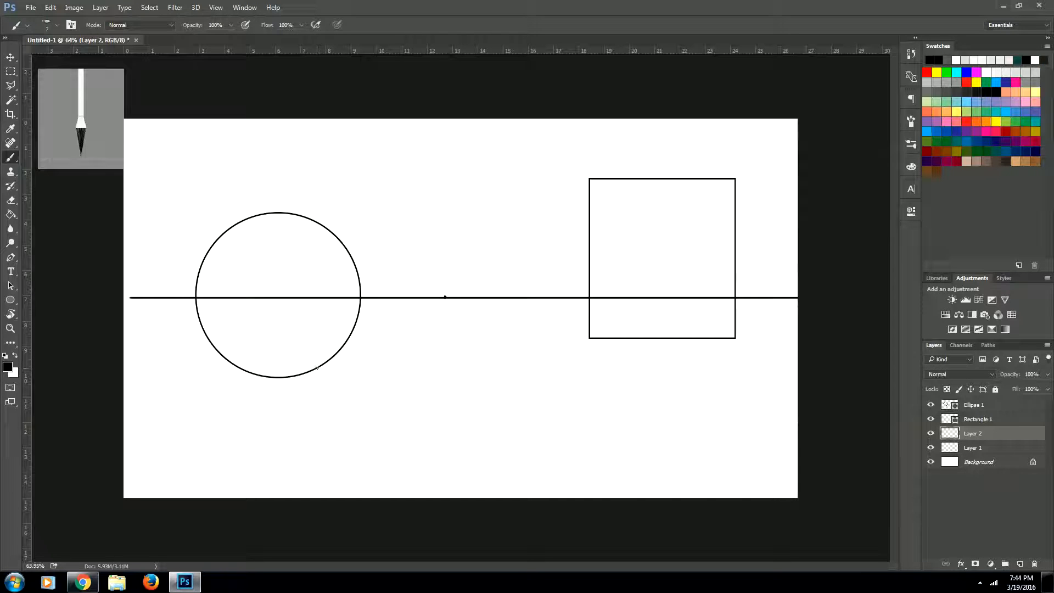
left_click_drag(320, 369, 445, 297)
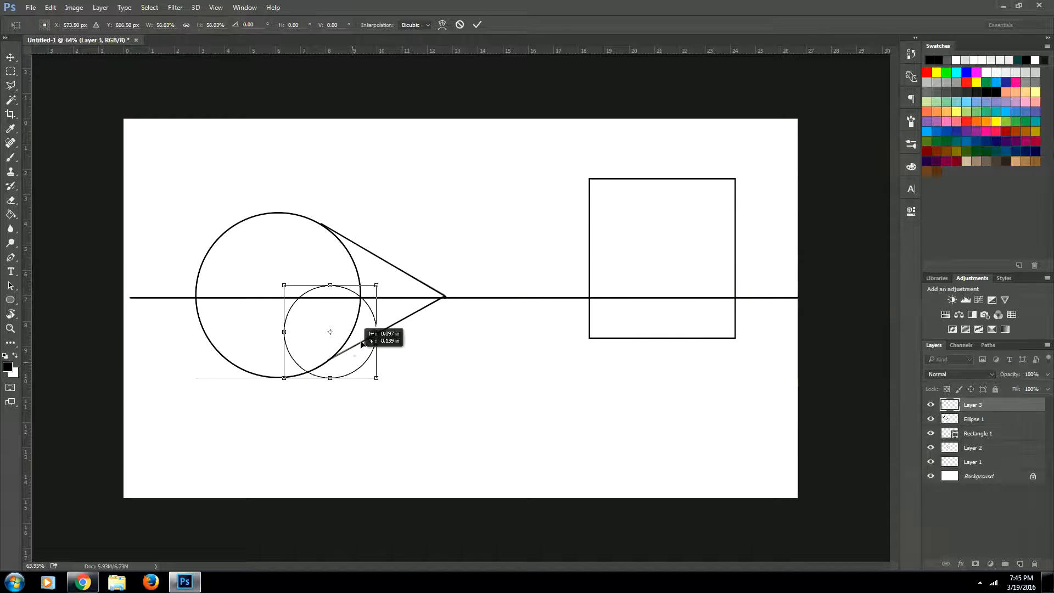
Scale the circle copy down and pull it toward the vanishing point
left_click_drag(329, 329, 349, 296)
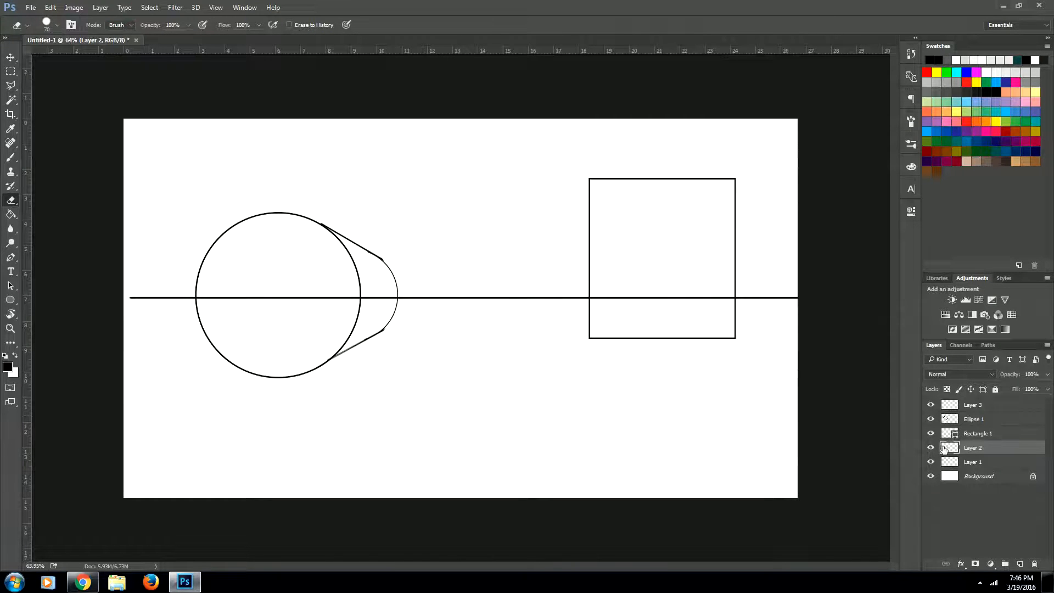
Reselect the vanishing-point layer in the Layers panel
left_click(931, 462)
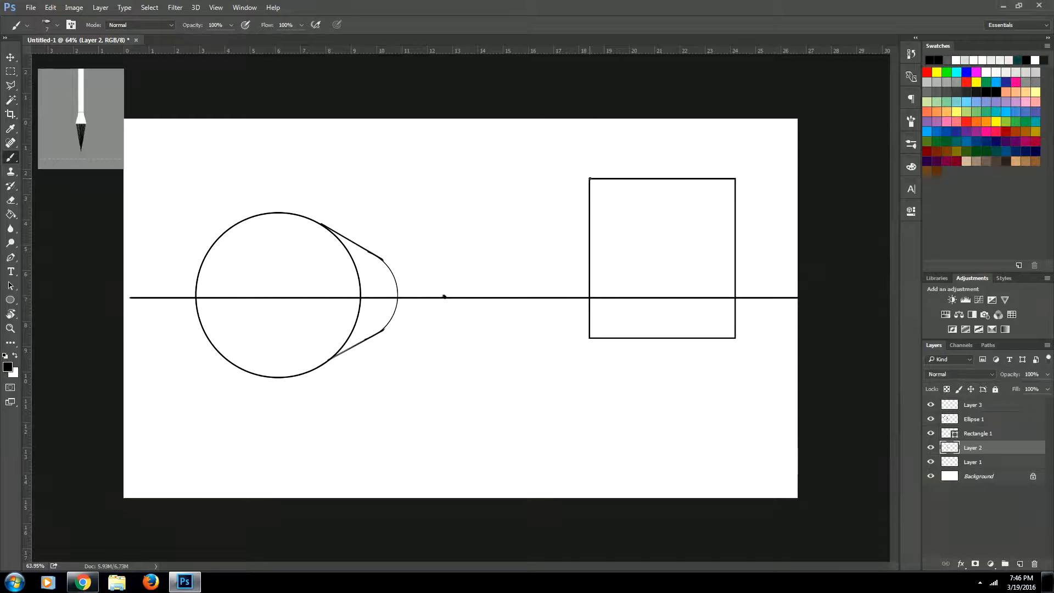
Draw a line from the vanishing point to the square's top-left corner
left_click_drag(446, 297, 588, 179)
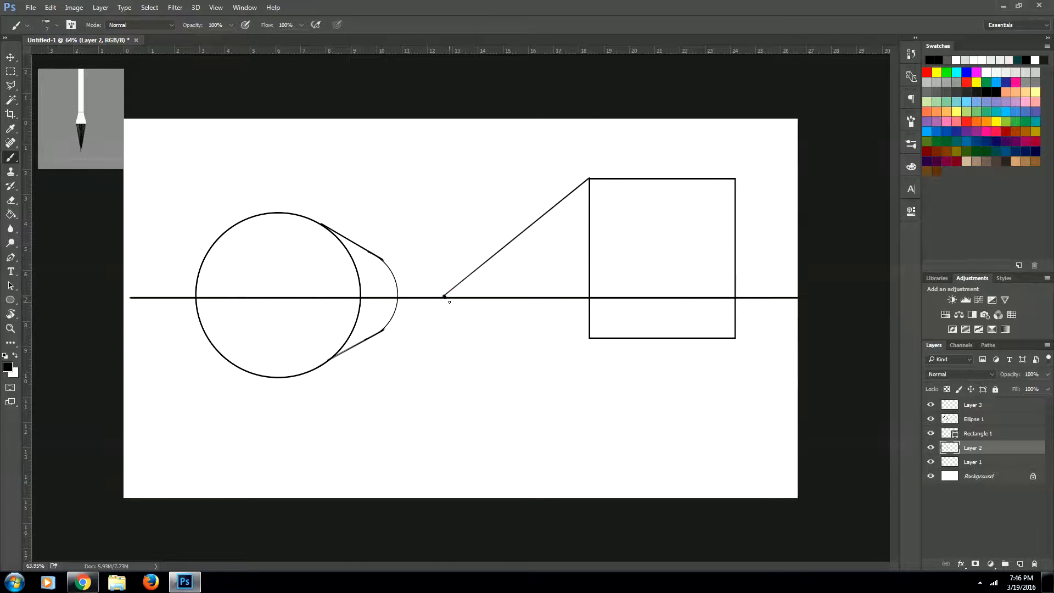